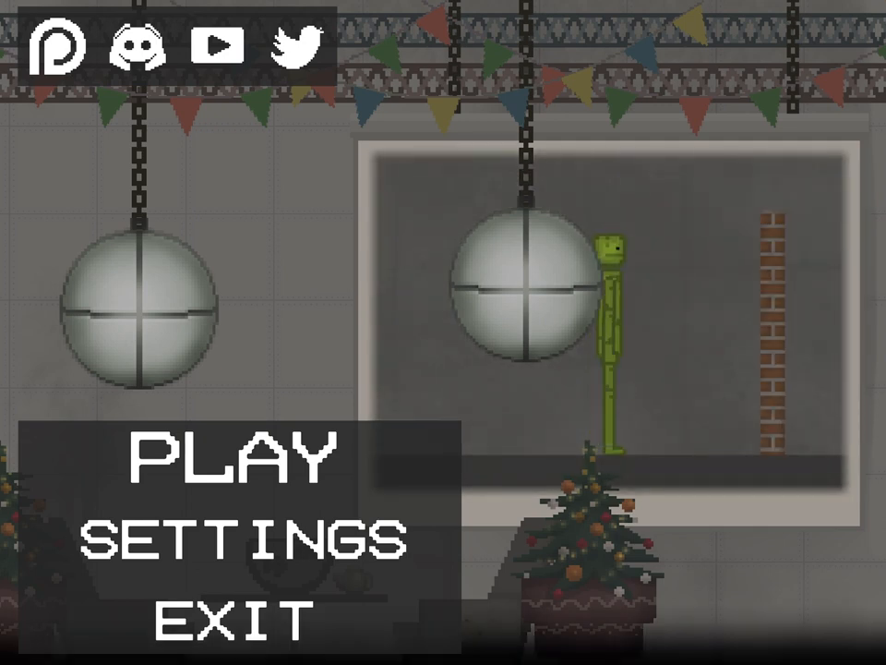
Step: Start a new sandbox game from the main menu
click(233, 458)
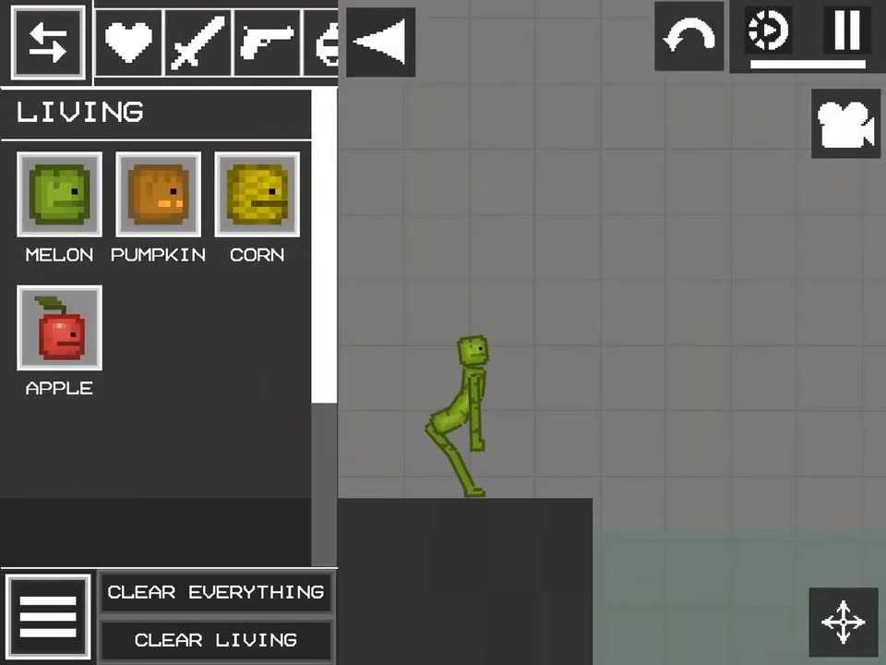
Step: Recolour the melon red as a strawberry and save it as a contraption, confirming the save
click(48, 41)
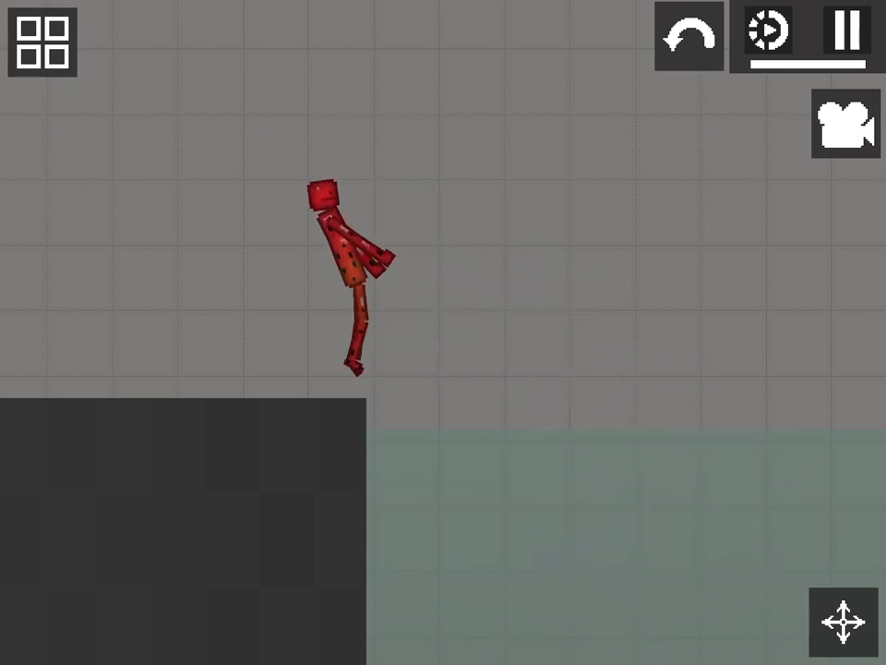
click(41, 40)
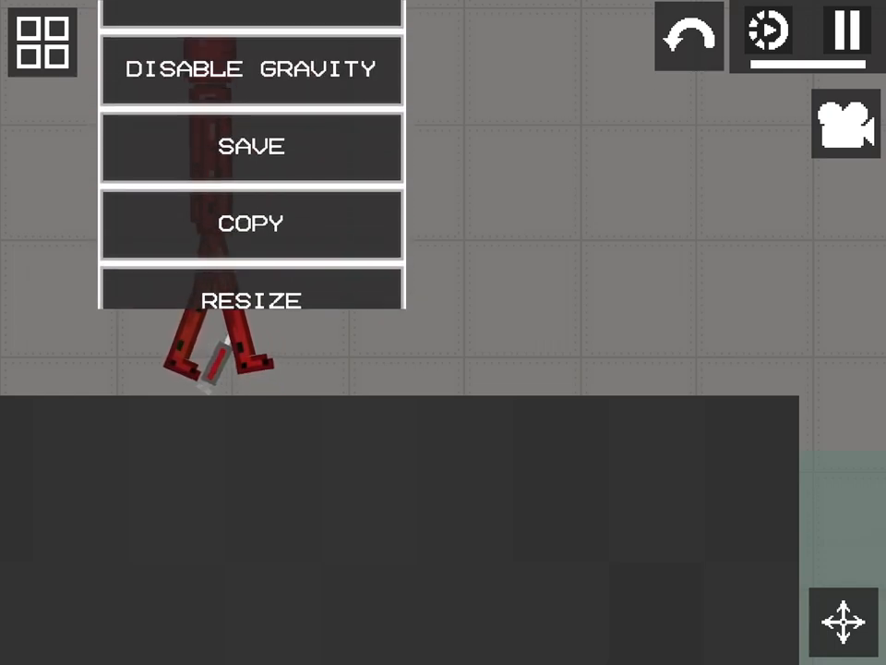
click(252, 146)
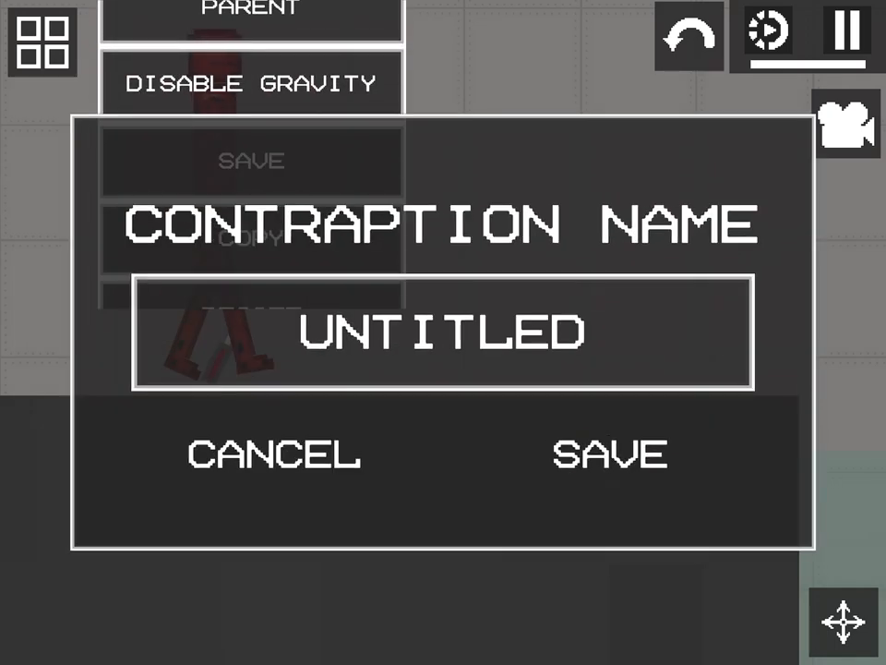
click(273, 454)
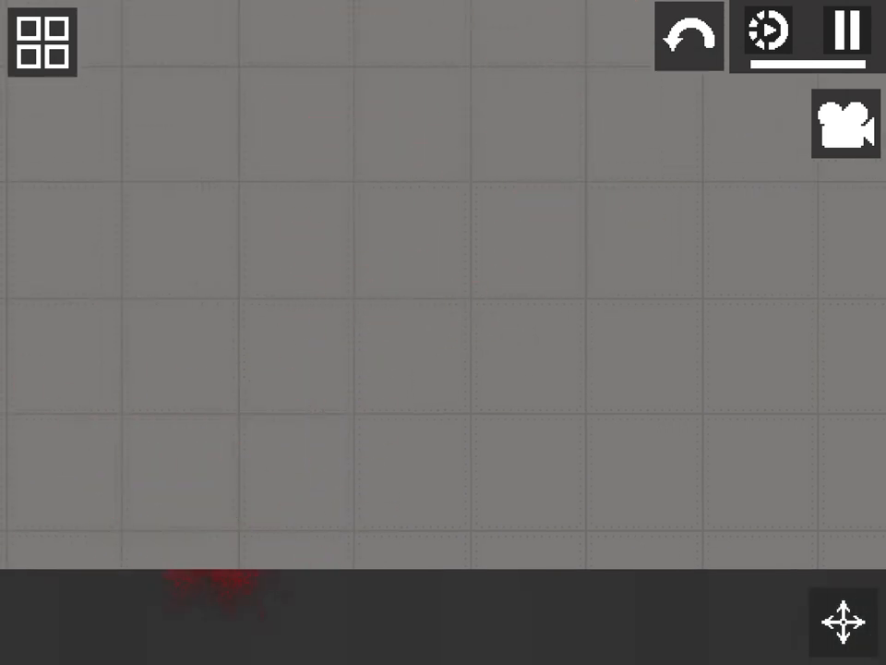
Step: Inject the collapsed orange figure with a Healing syringe to revive it, then clear it
click(40, 41)
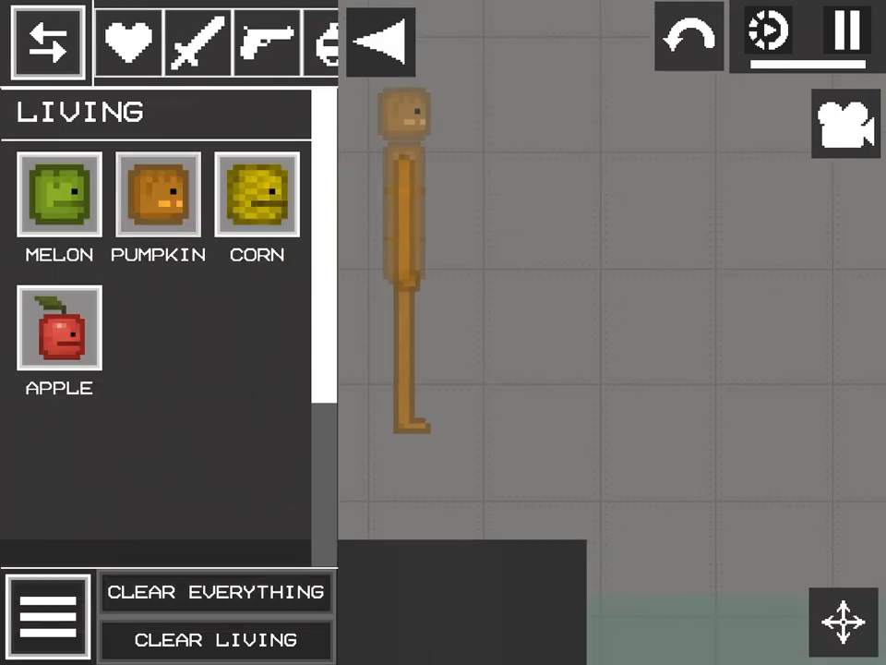
click(46, 40)
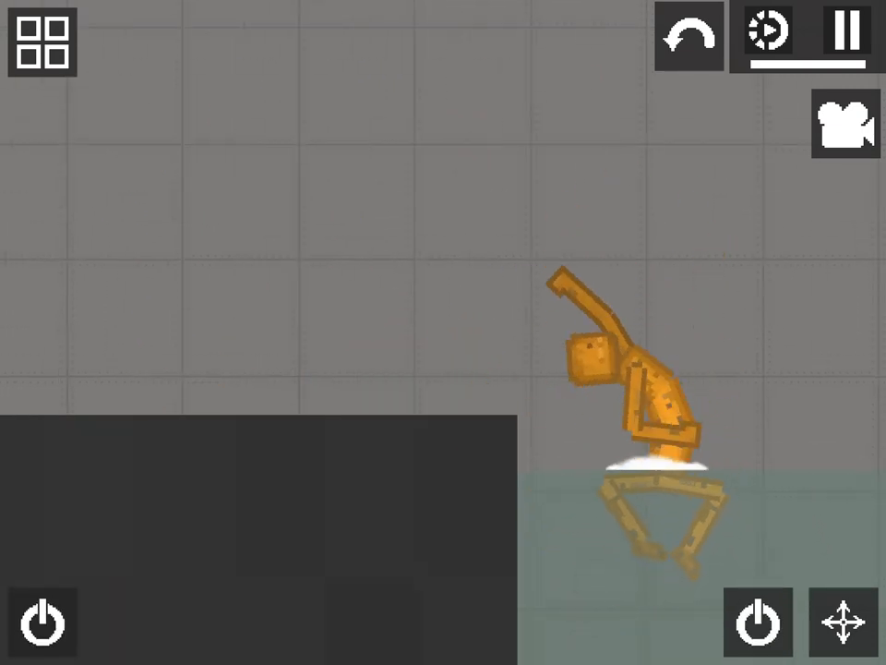
click(40, 40)
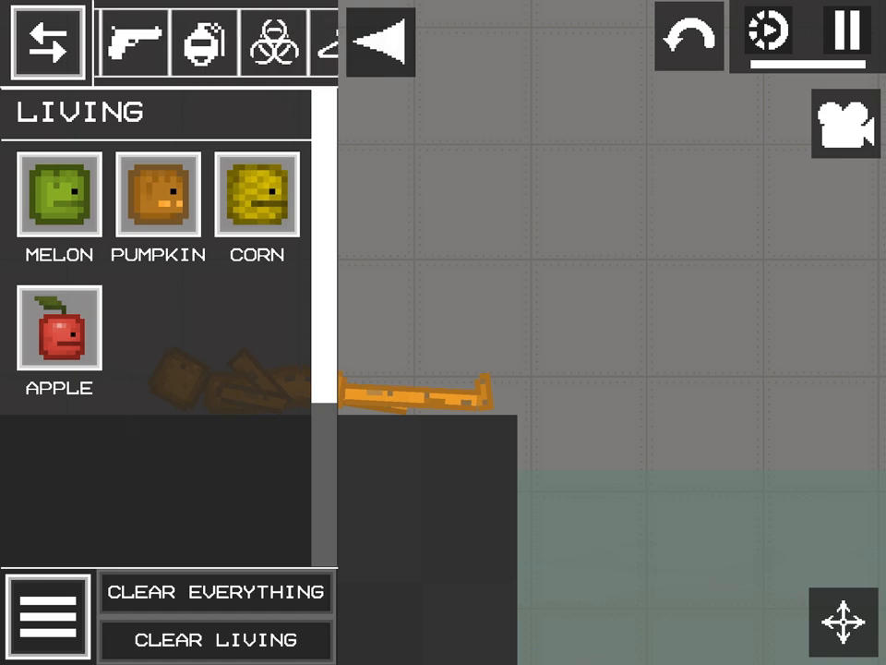
click(305, 44)
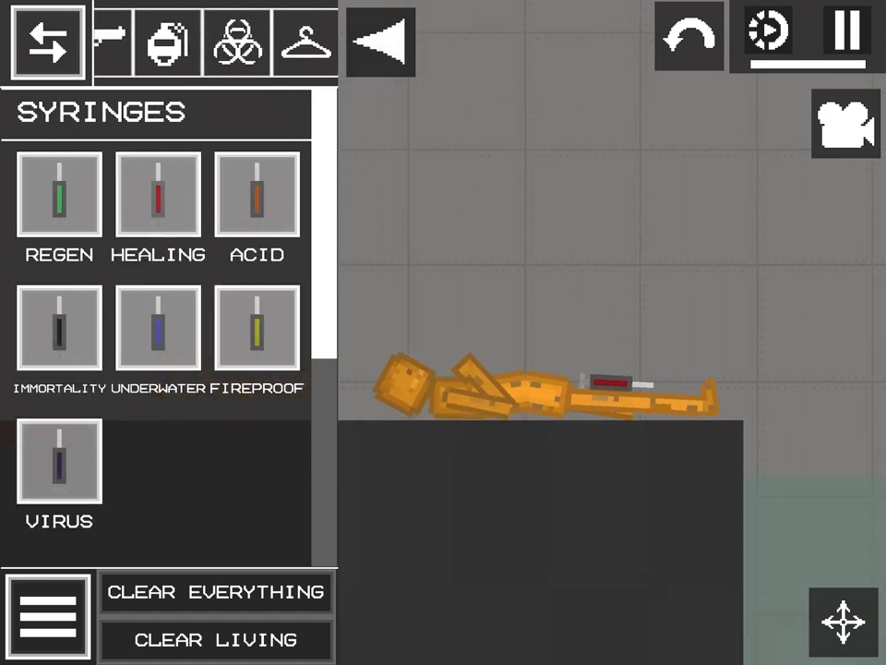
click(379, 41)
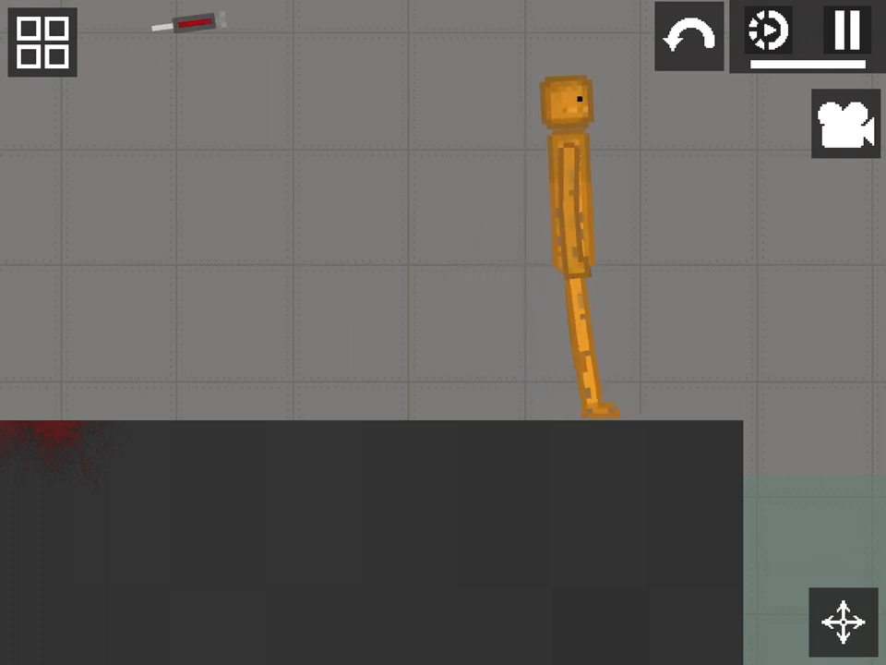
click(43, 43)
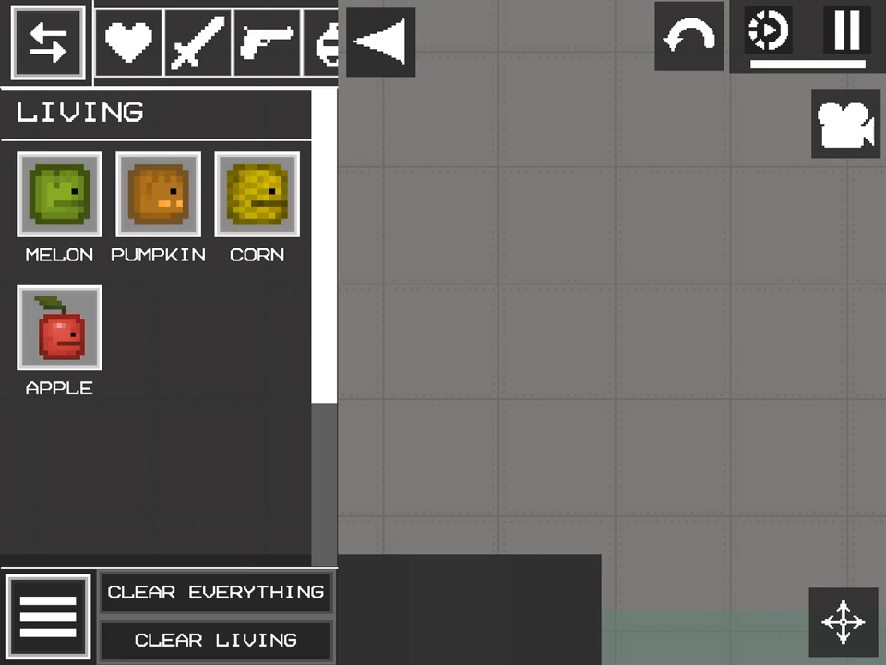
Step: Spawn a Corn from Living, drop it in the water and destroy it, leaving remains
click(257, 194)
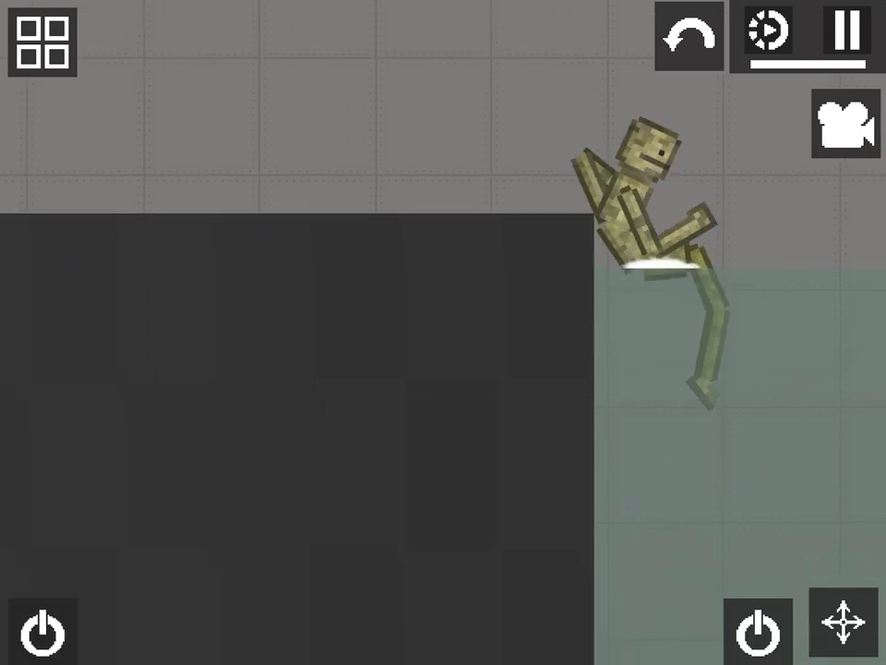
click(43, 41)
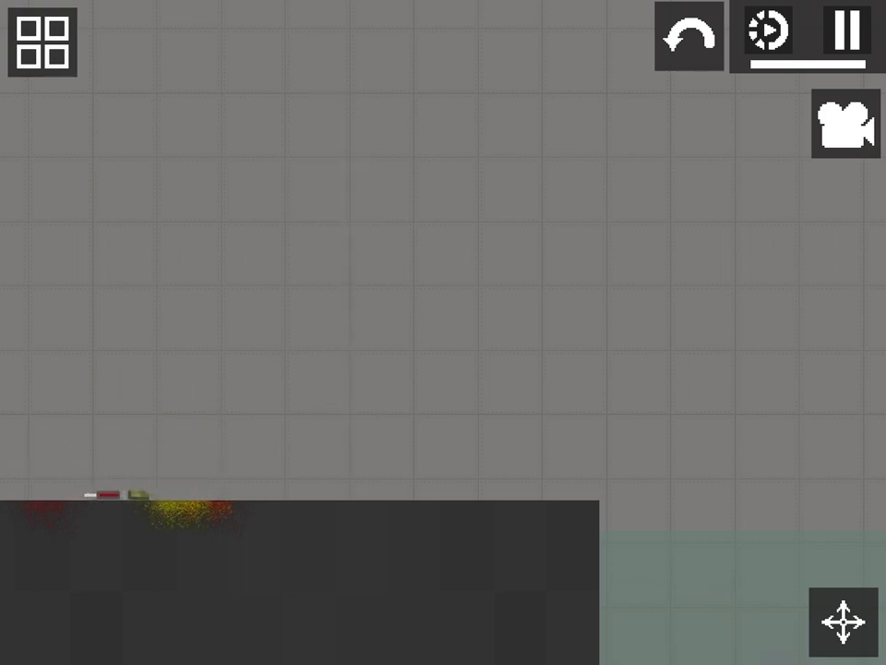
Step: Spawn a yellow banana-like character beside the green figure and topple both over
click(41, 41)
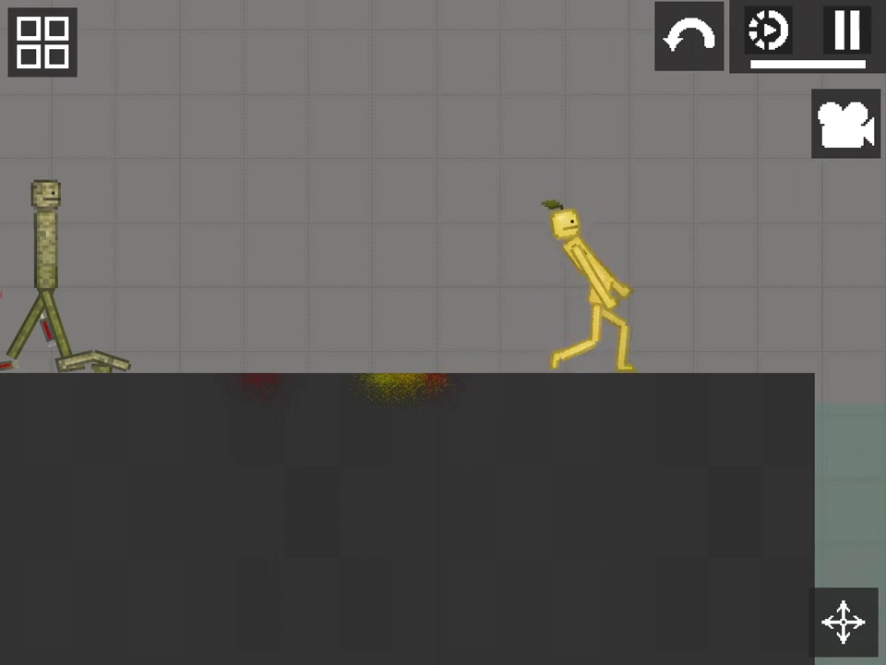
click(42, 42)
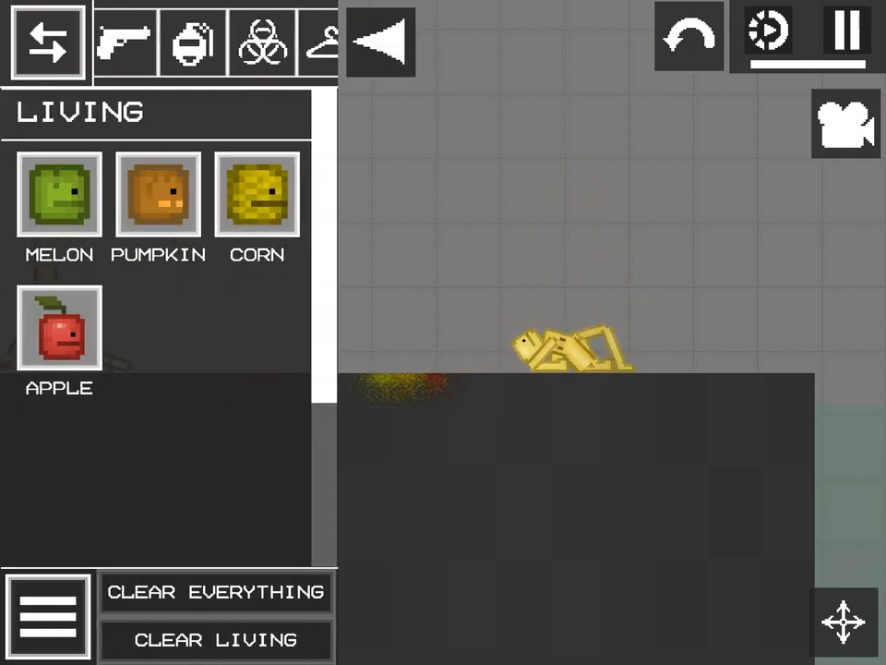
click(192, 40)
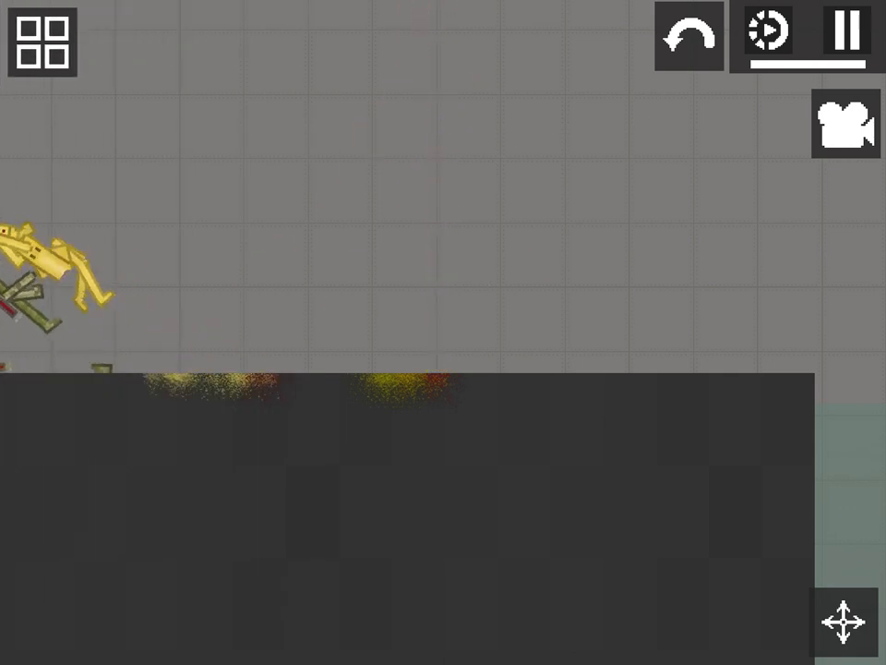
Step: Inject the melon in the water with Virus and Healing syringes until it turns orange
click(41, 40)
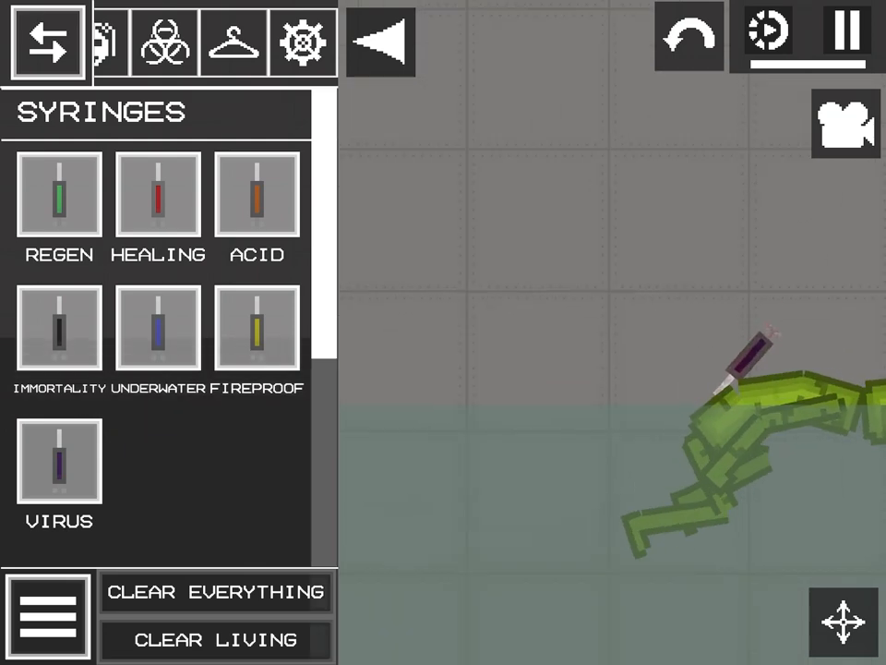
click(48, 42)
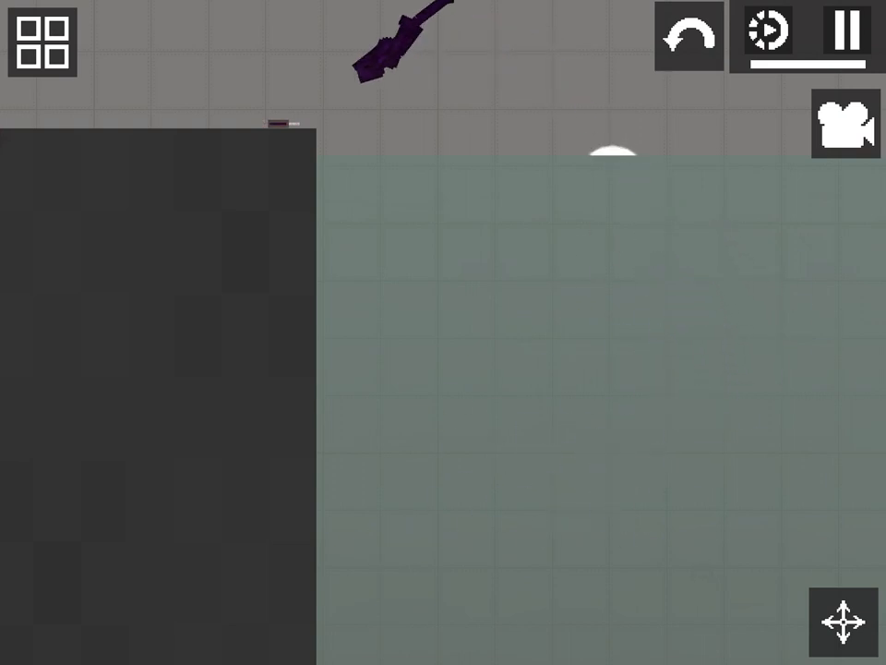
click(40, 40)
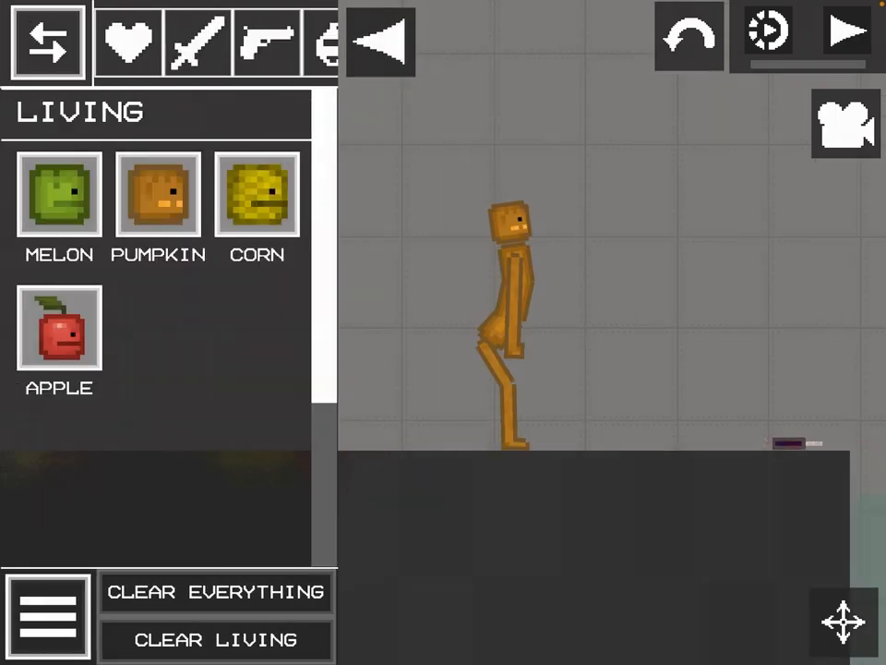
Step: Inject the orange figure with Virus and other syringes until it turns purple like a grape
click(265, 41)
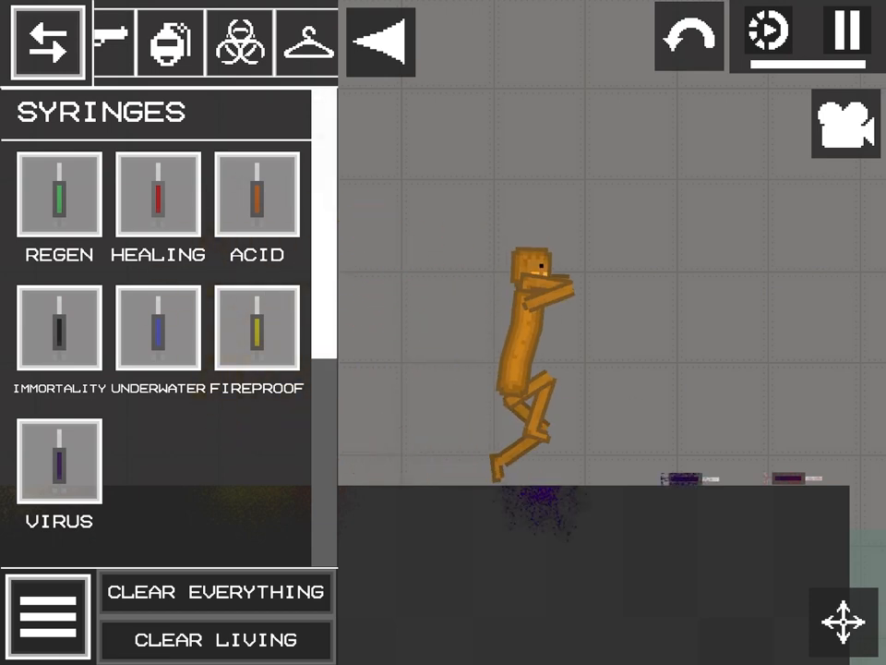
click(48, 44)
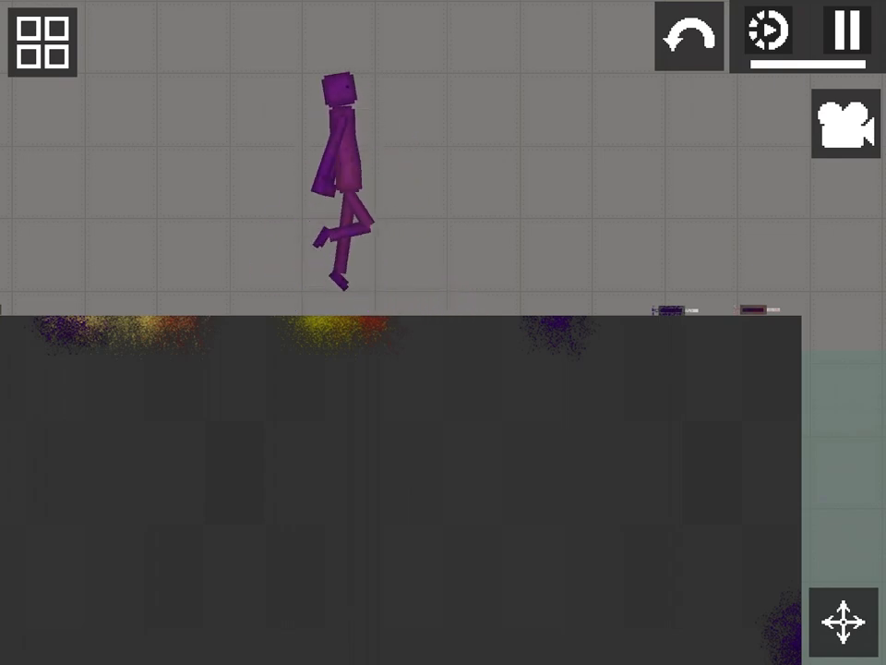
click(42, 41)
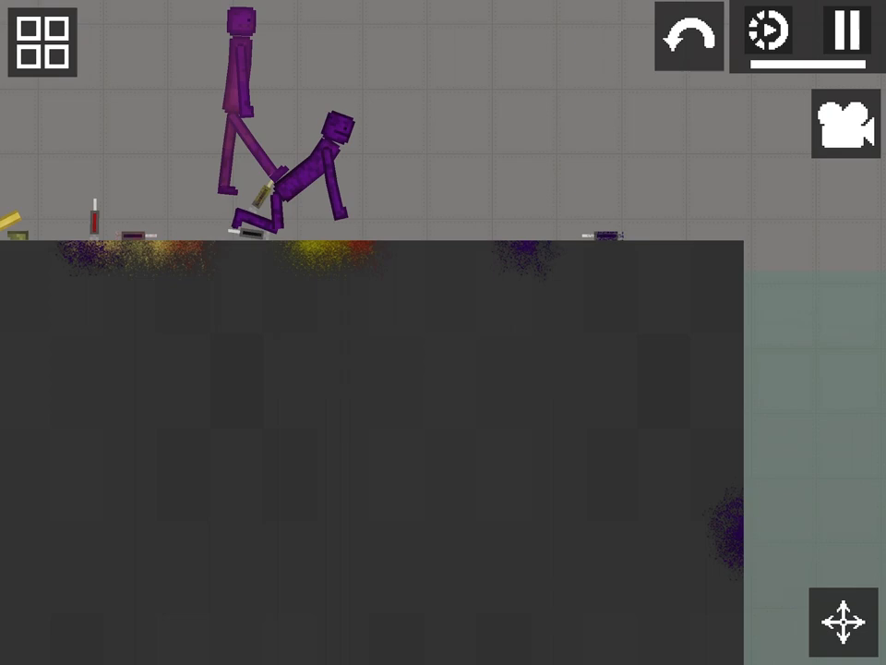
Step: Attach a green stem to the purple character's head to make an eggplant
click(48, 44)
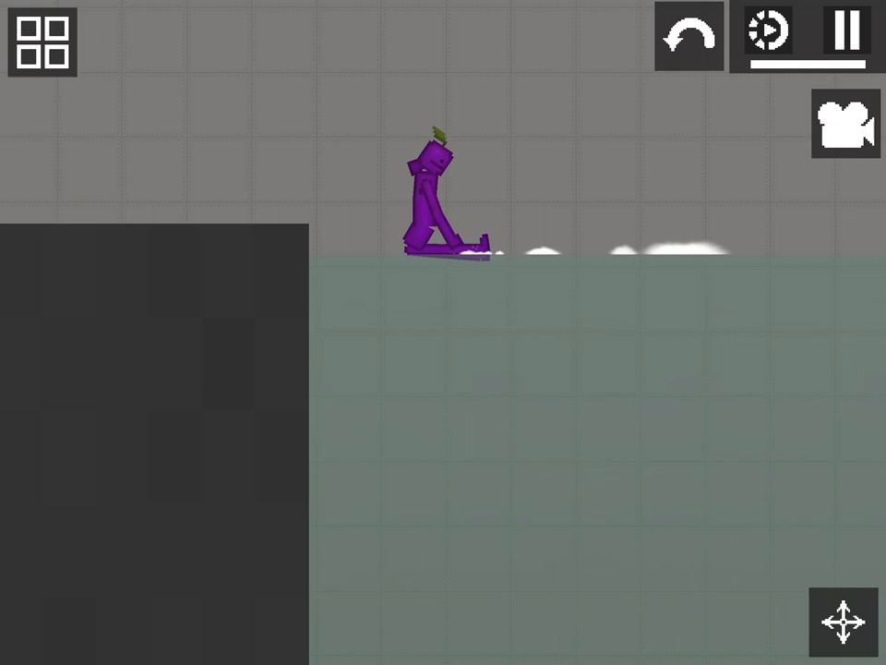
Step: Save the eggplant character as a contraption named 'Egg plan'
click(434, 203)
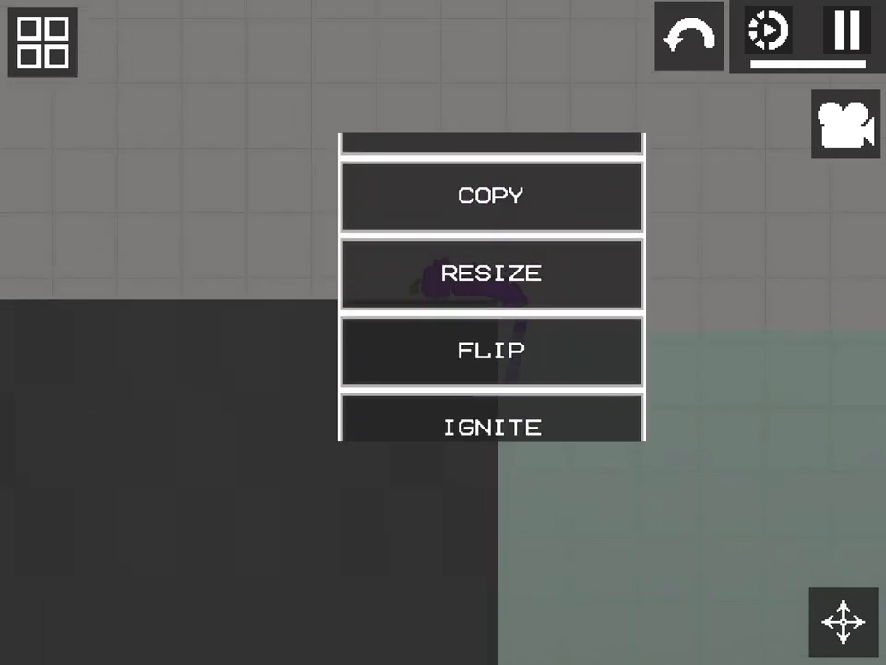
scroll(down, 3)
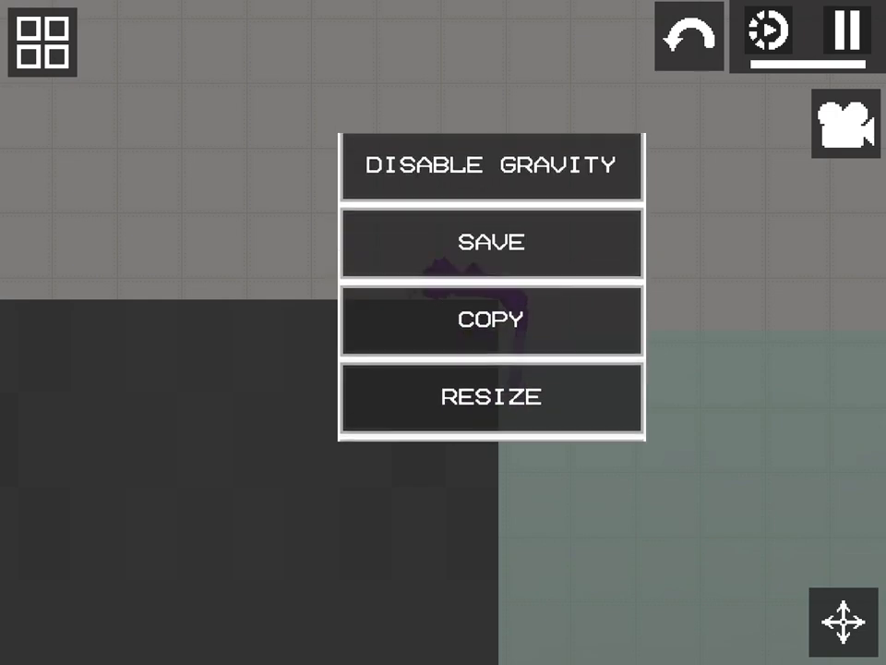
click(492, 242)
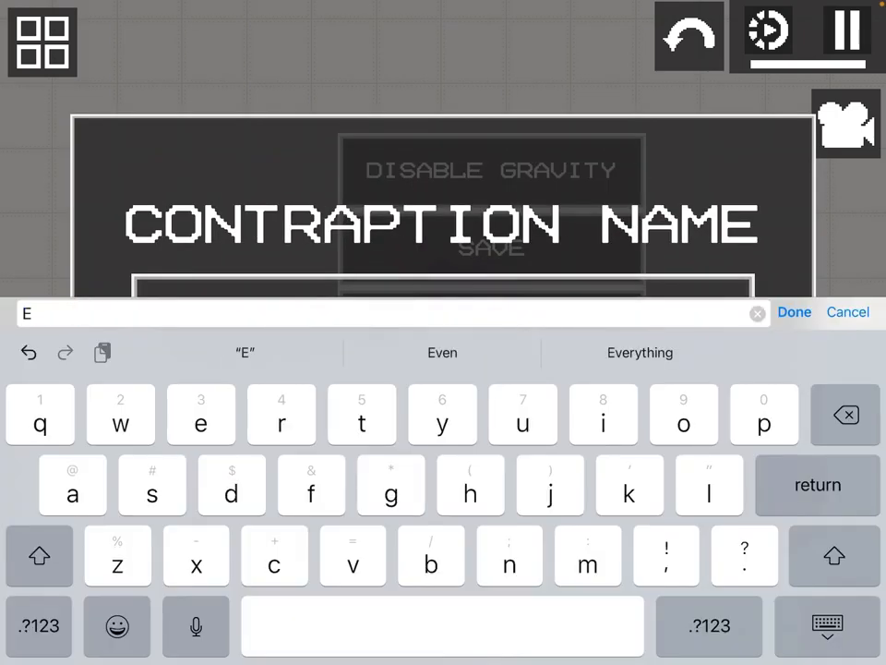
text(Egg plan)
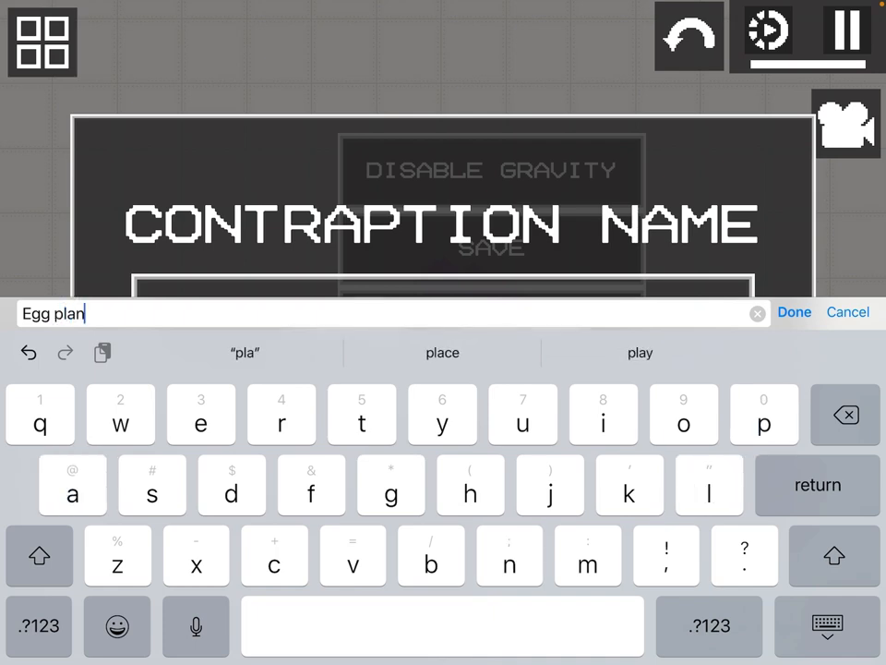
click(794, 312)
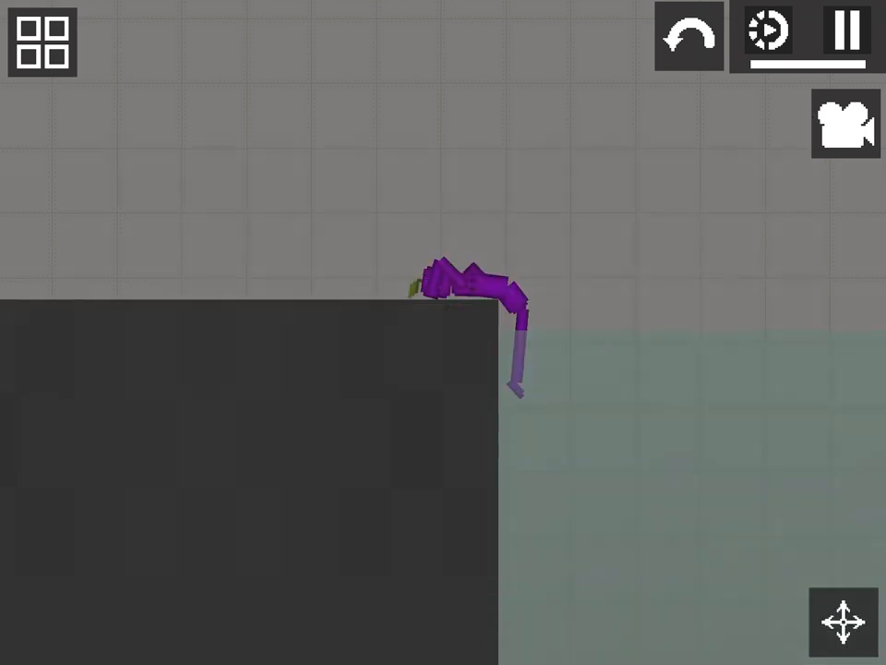
Step: Spawn a melon beside a firearm and burn it with syringes and fire down to a skeleton
click(41, 41)
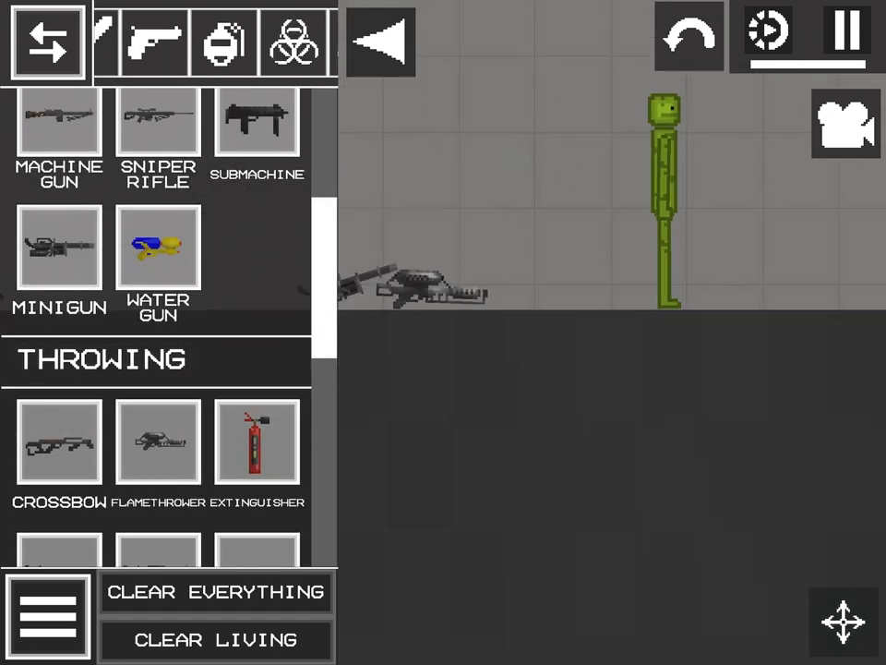
click(48, 41)
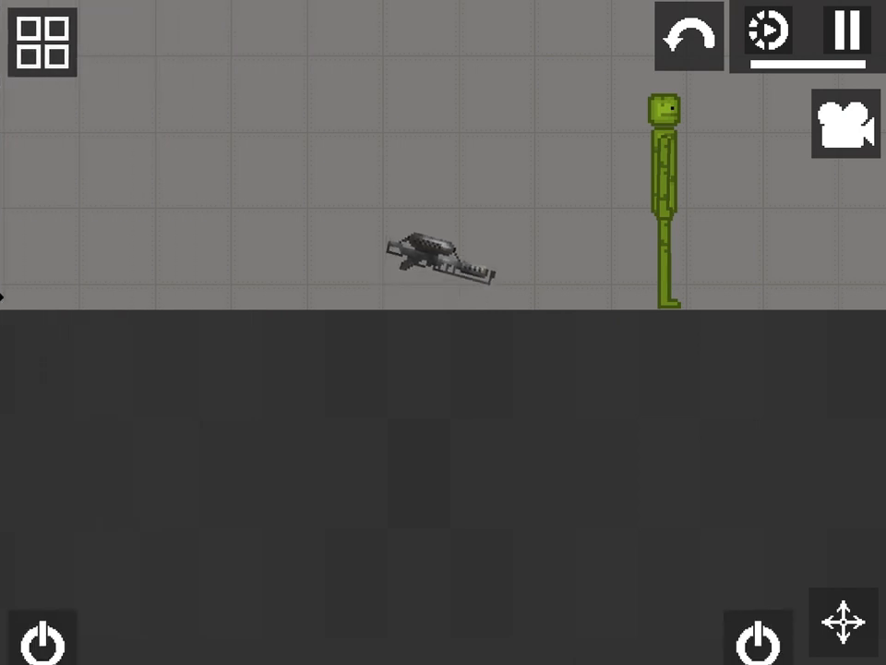
click(40, 41)
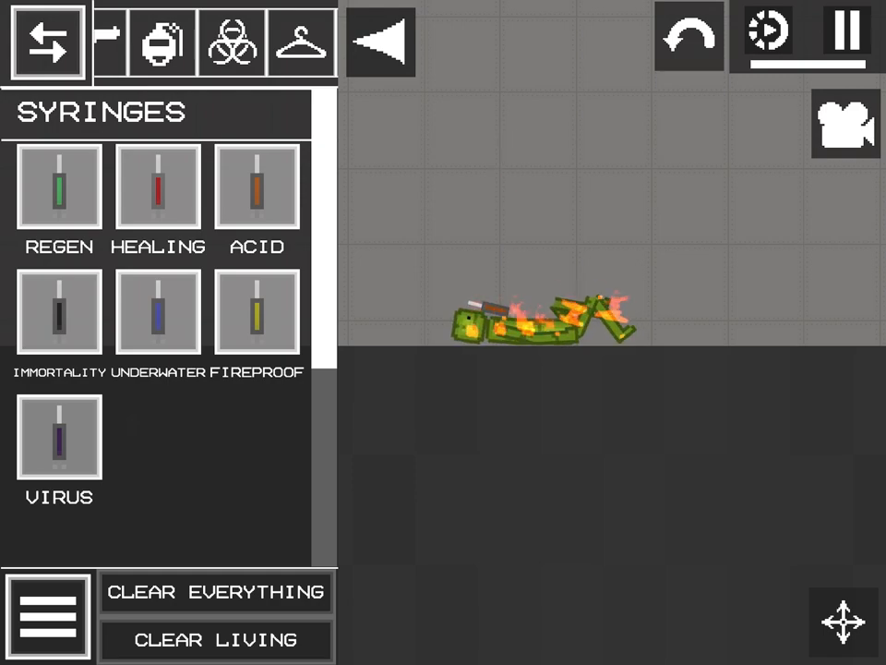
click(48, 40)
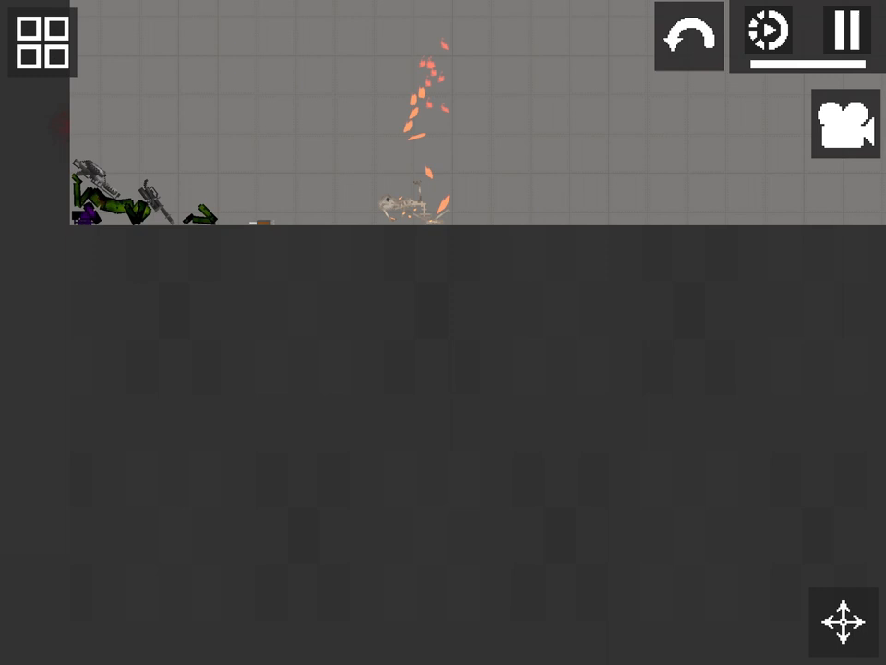
click(42, 41)
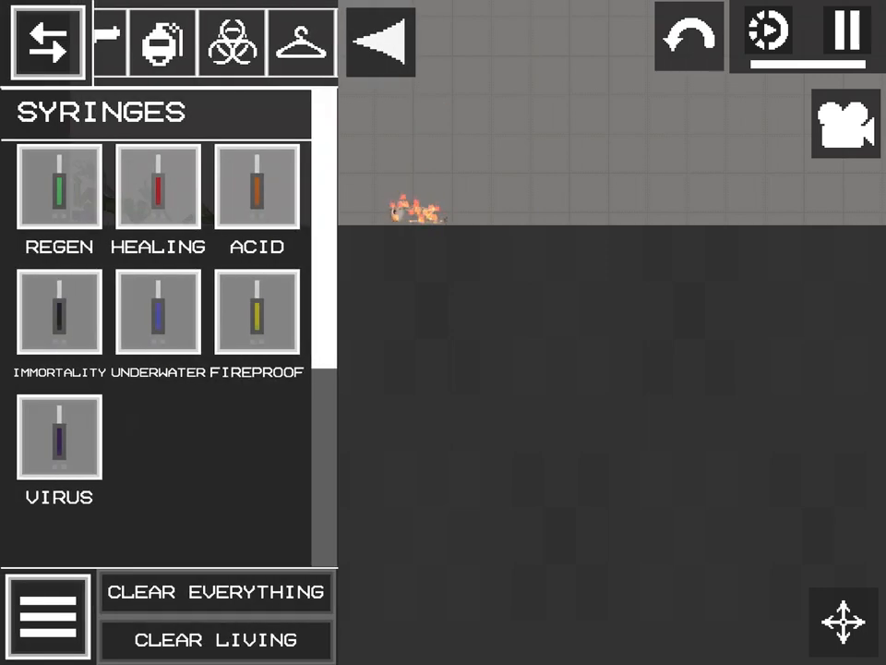